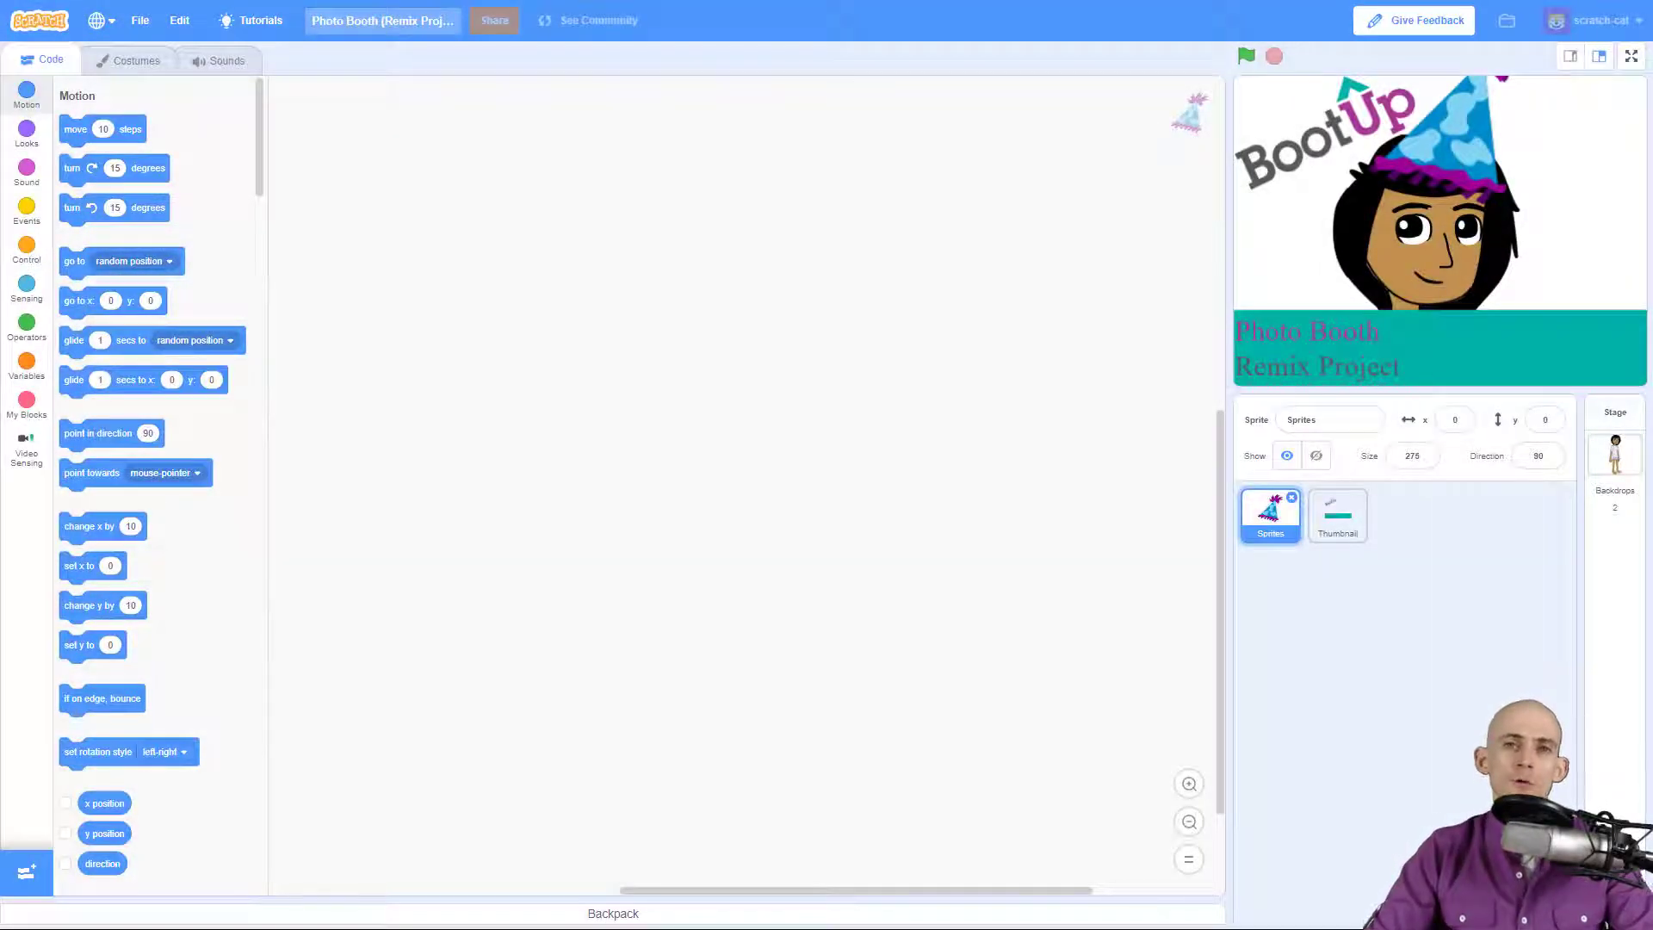
pyautogui.moveTo(1435, 503)
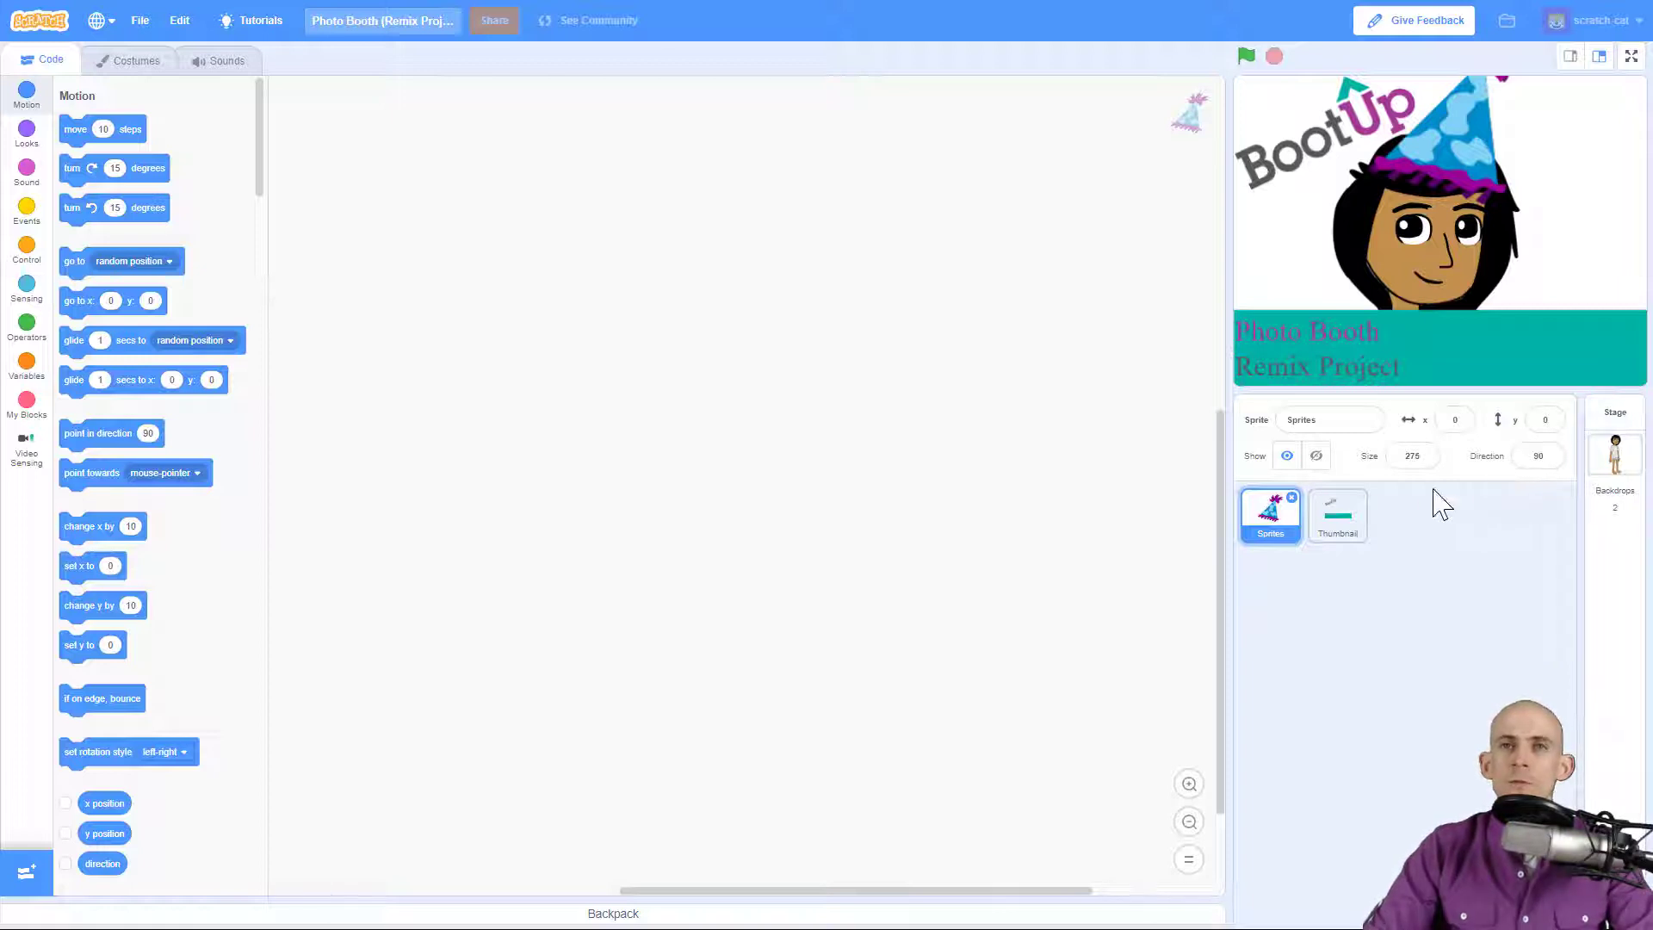
pyautogui.moveTo(1345, 533)
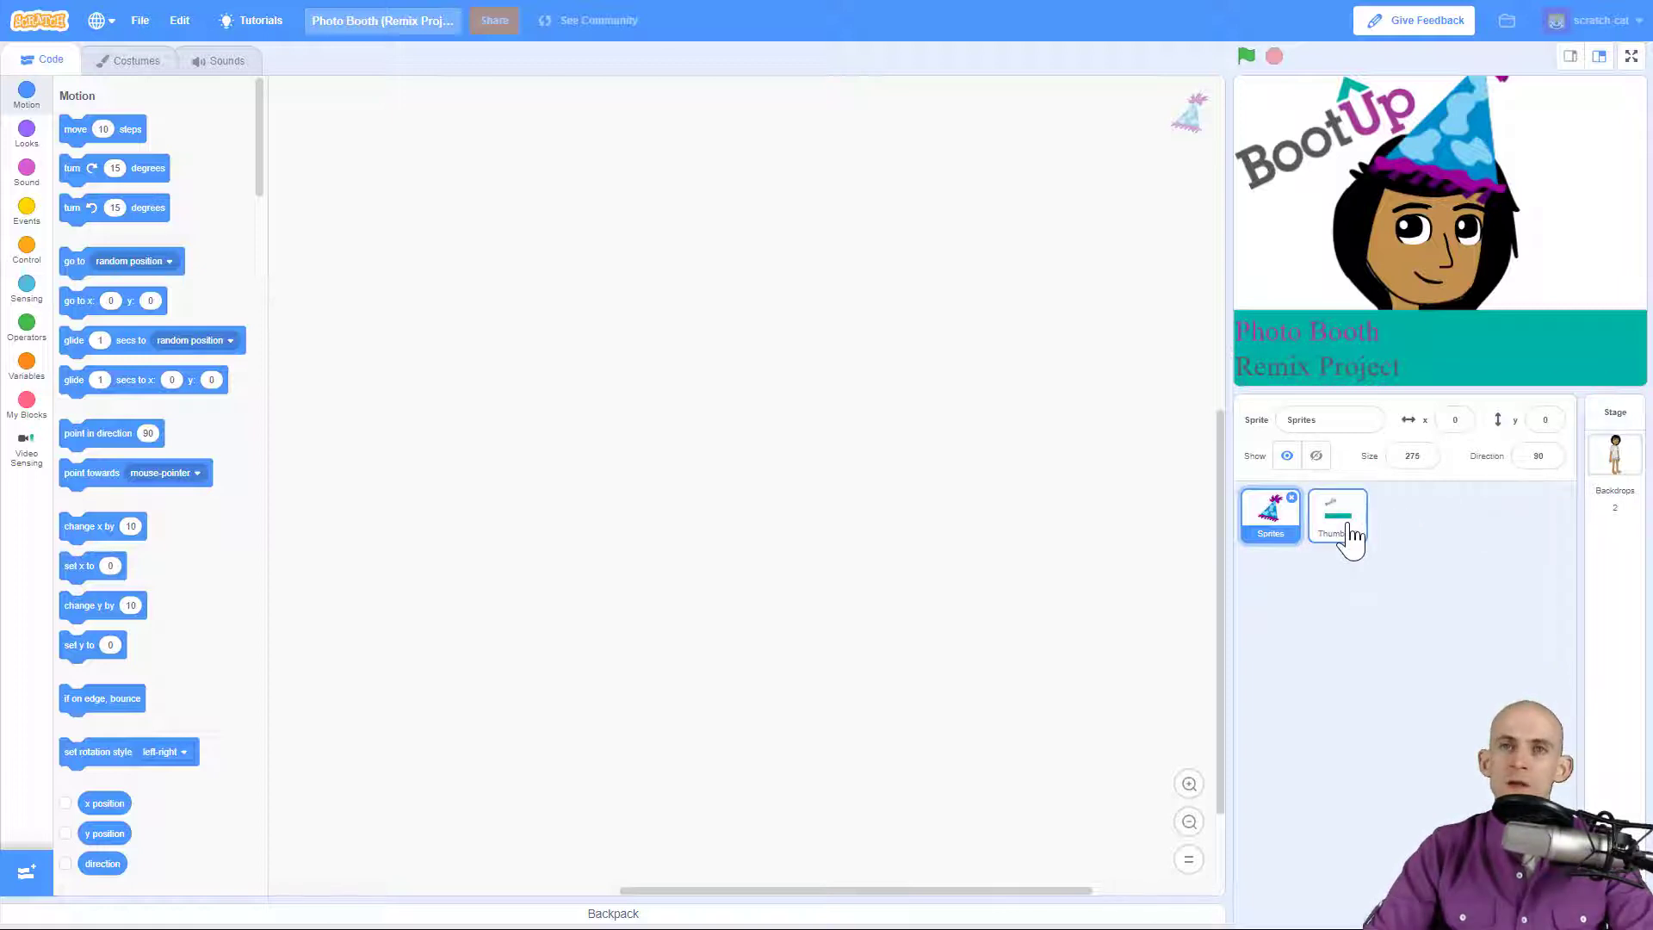
# Step: Browse the party-hat Sprites sprite's costumes, then duplicate it as Sprites2
pyautogui.click(1270, 515)
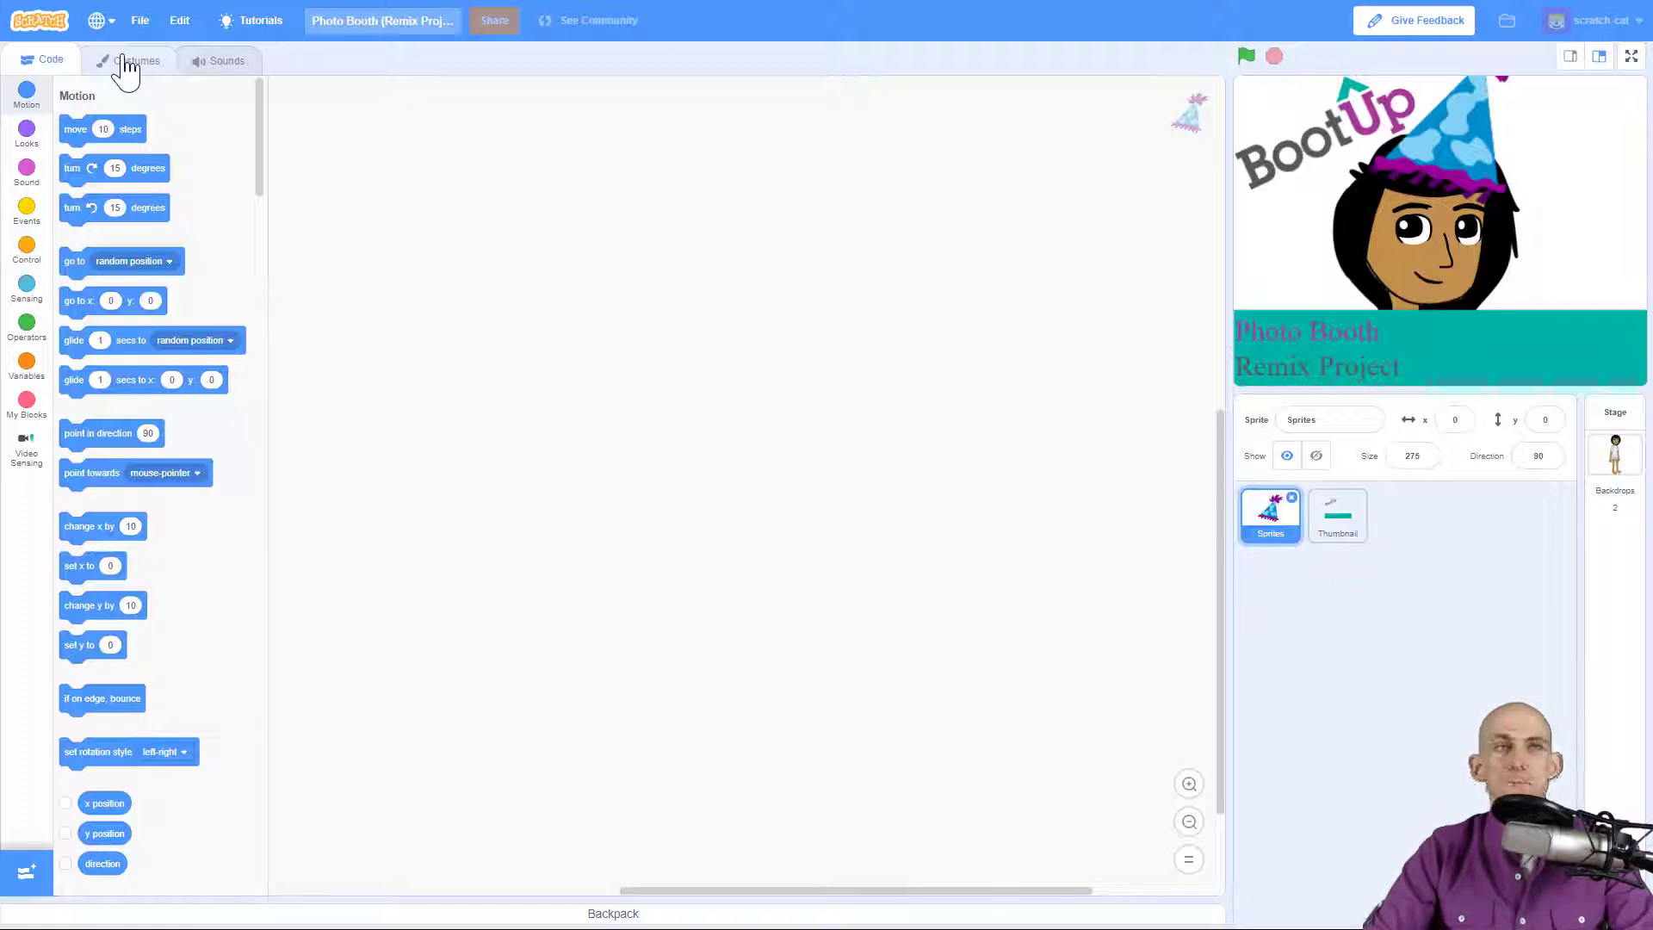
pyautogui.click(136, 59)
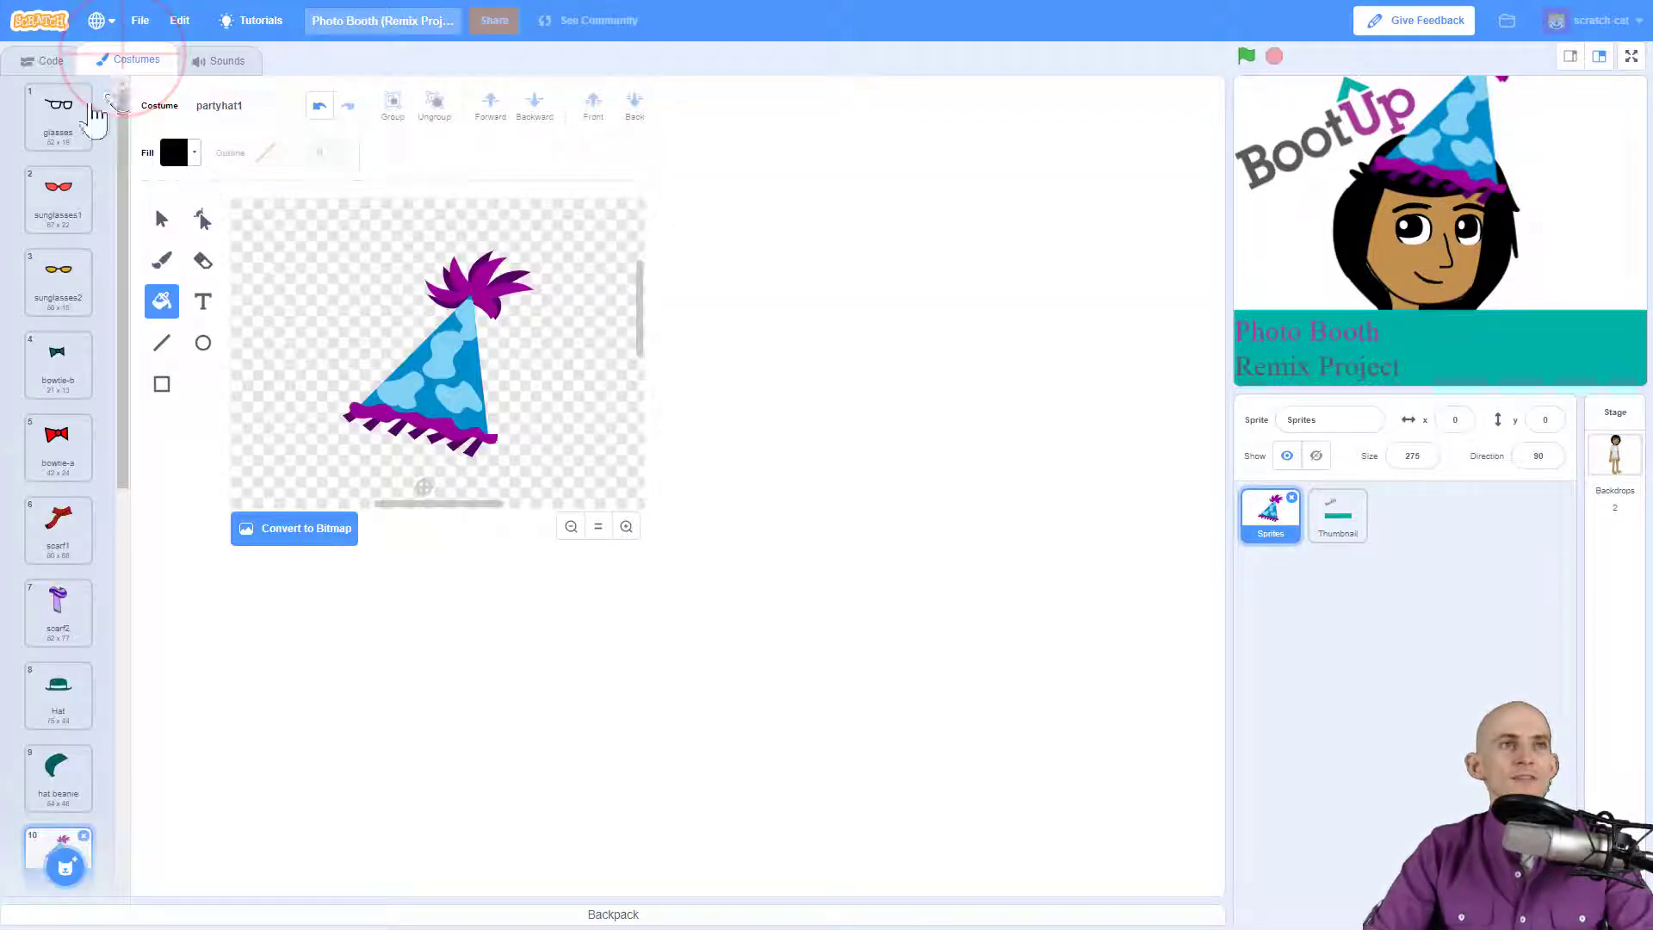
pyautogui.scroll(-3)
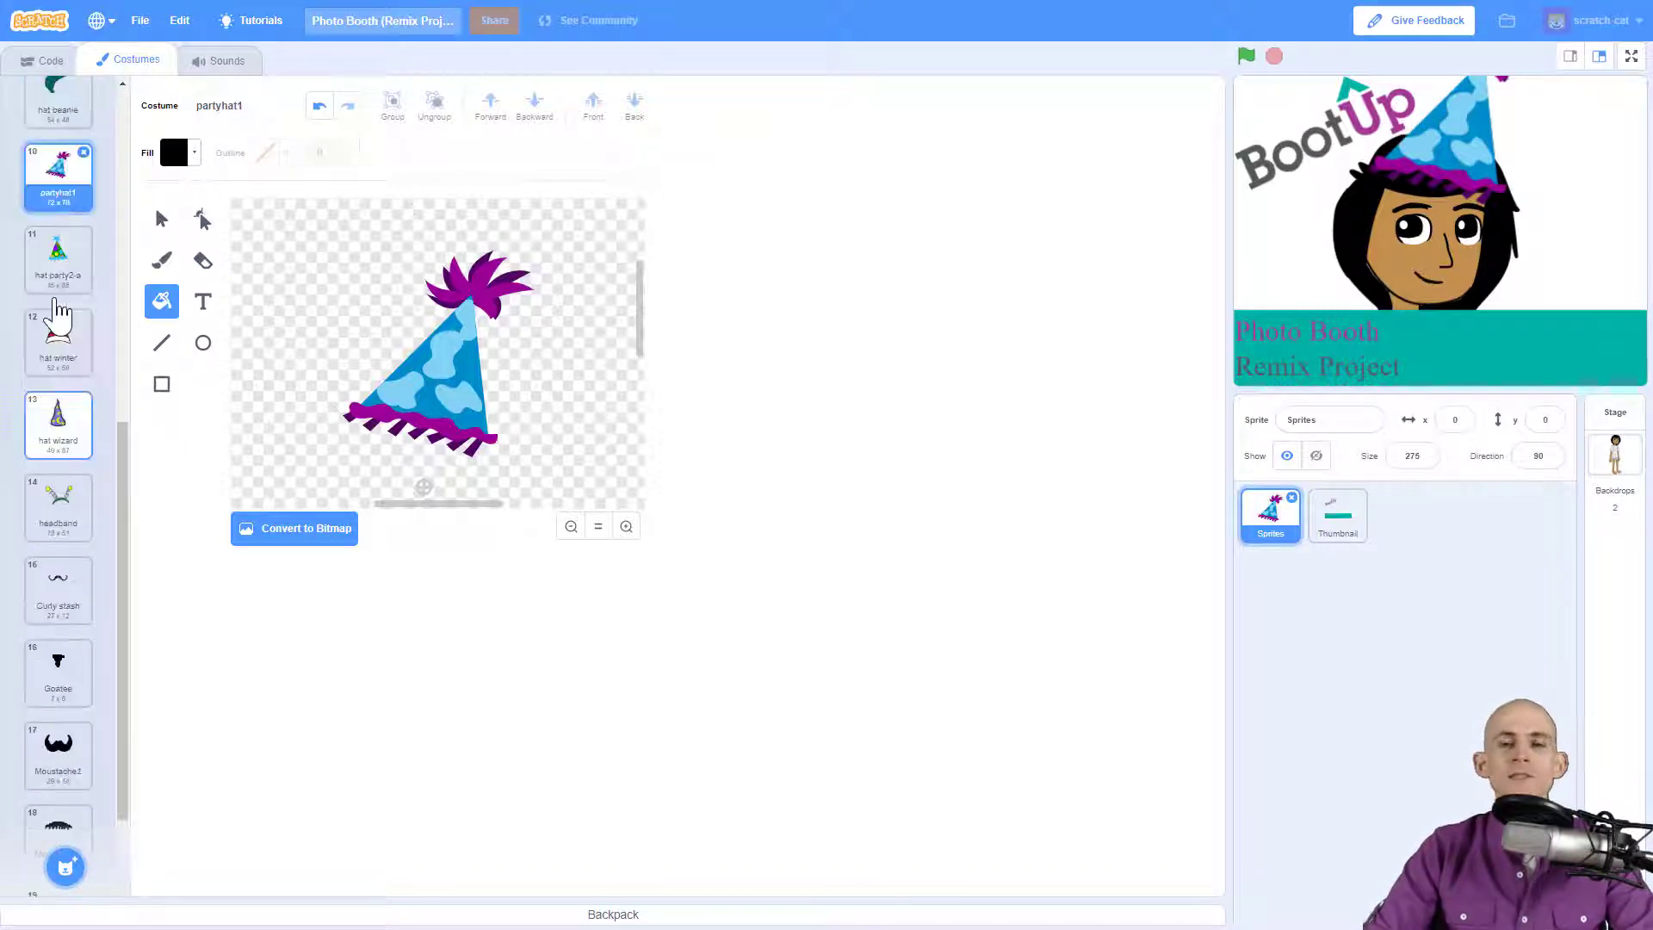
pyautogui.click(43, 60)
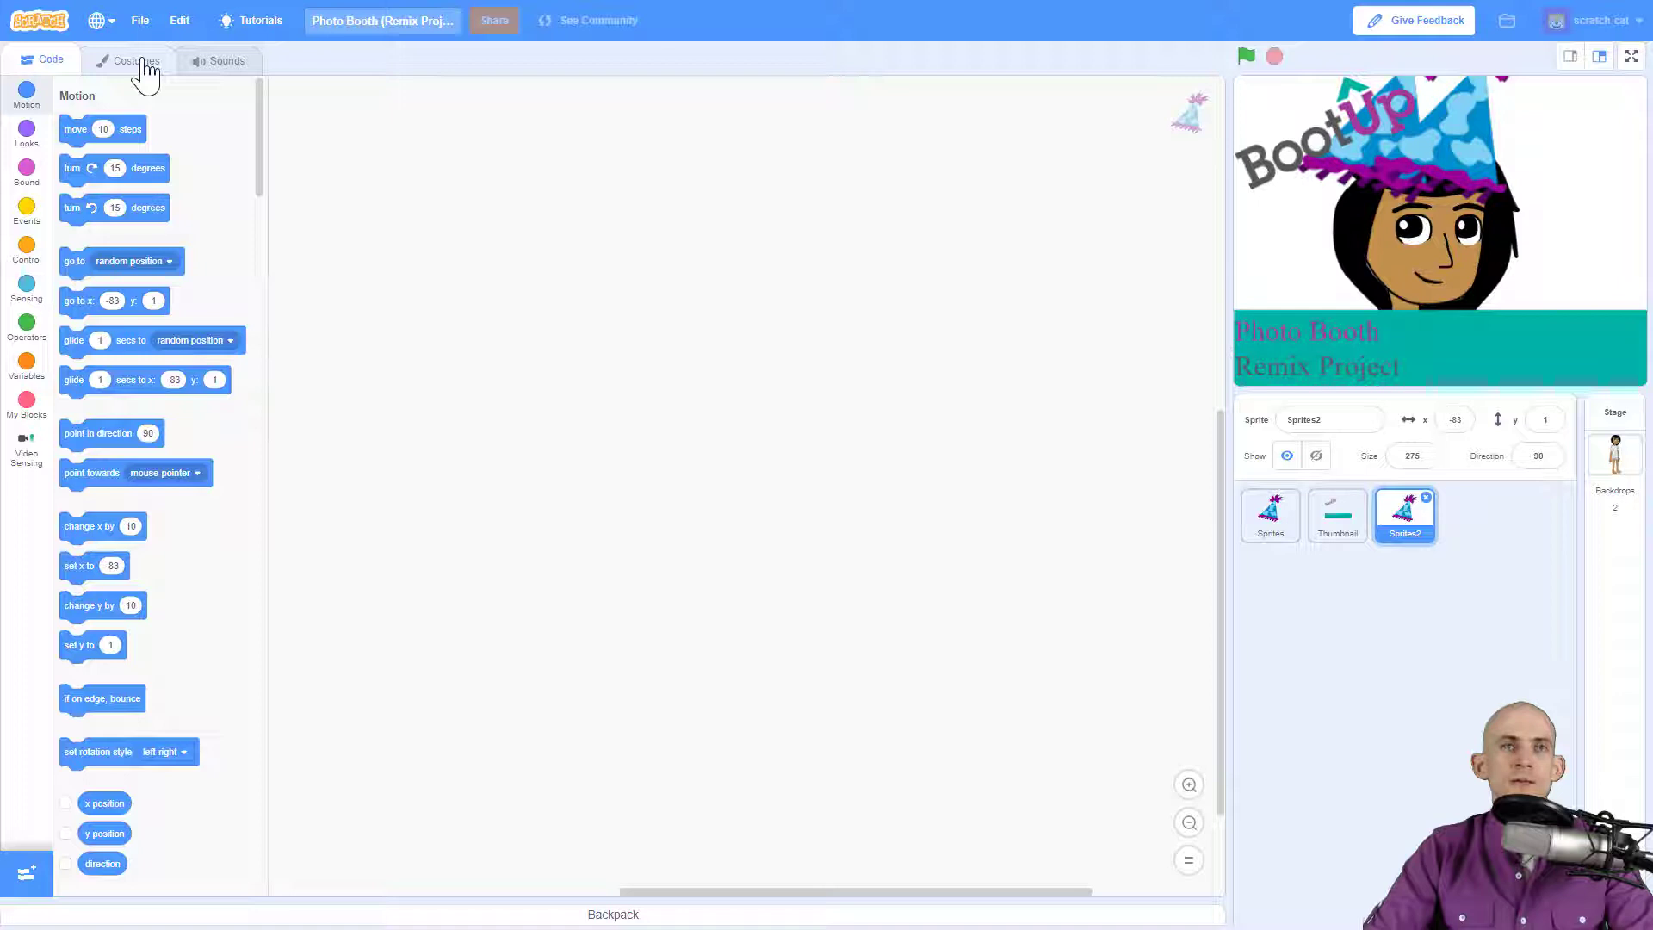
# Step: Strip the copy's costumes before the green Hat and rename it 'hats'
pyautogui.click(138, 59)
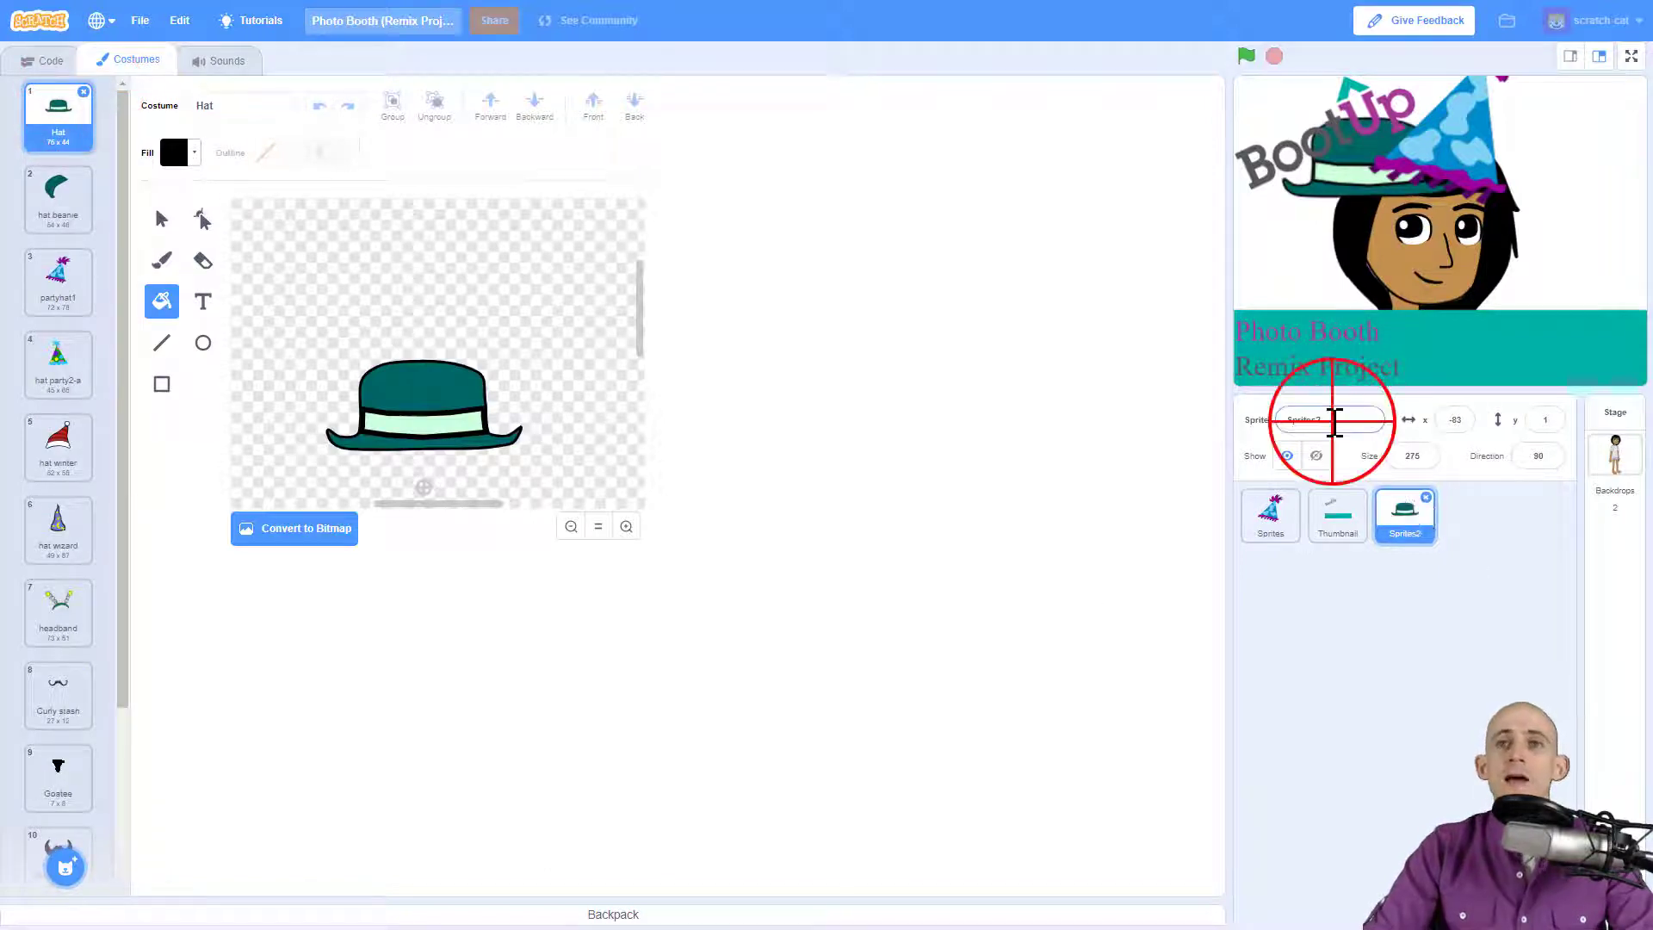
pyautogui.write('hats')
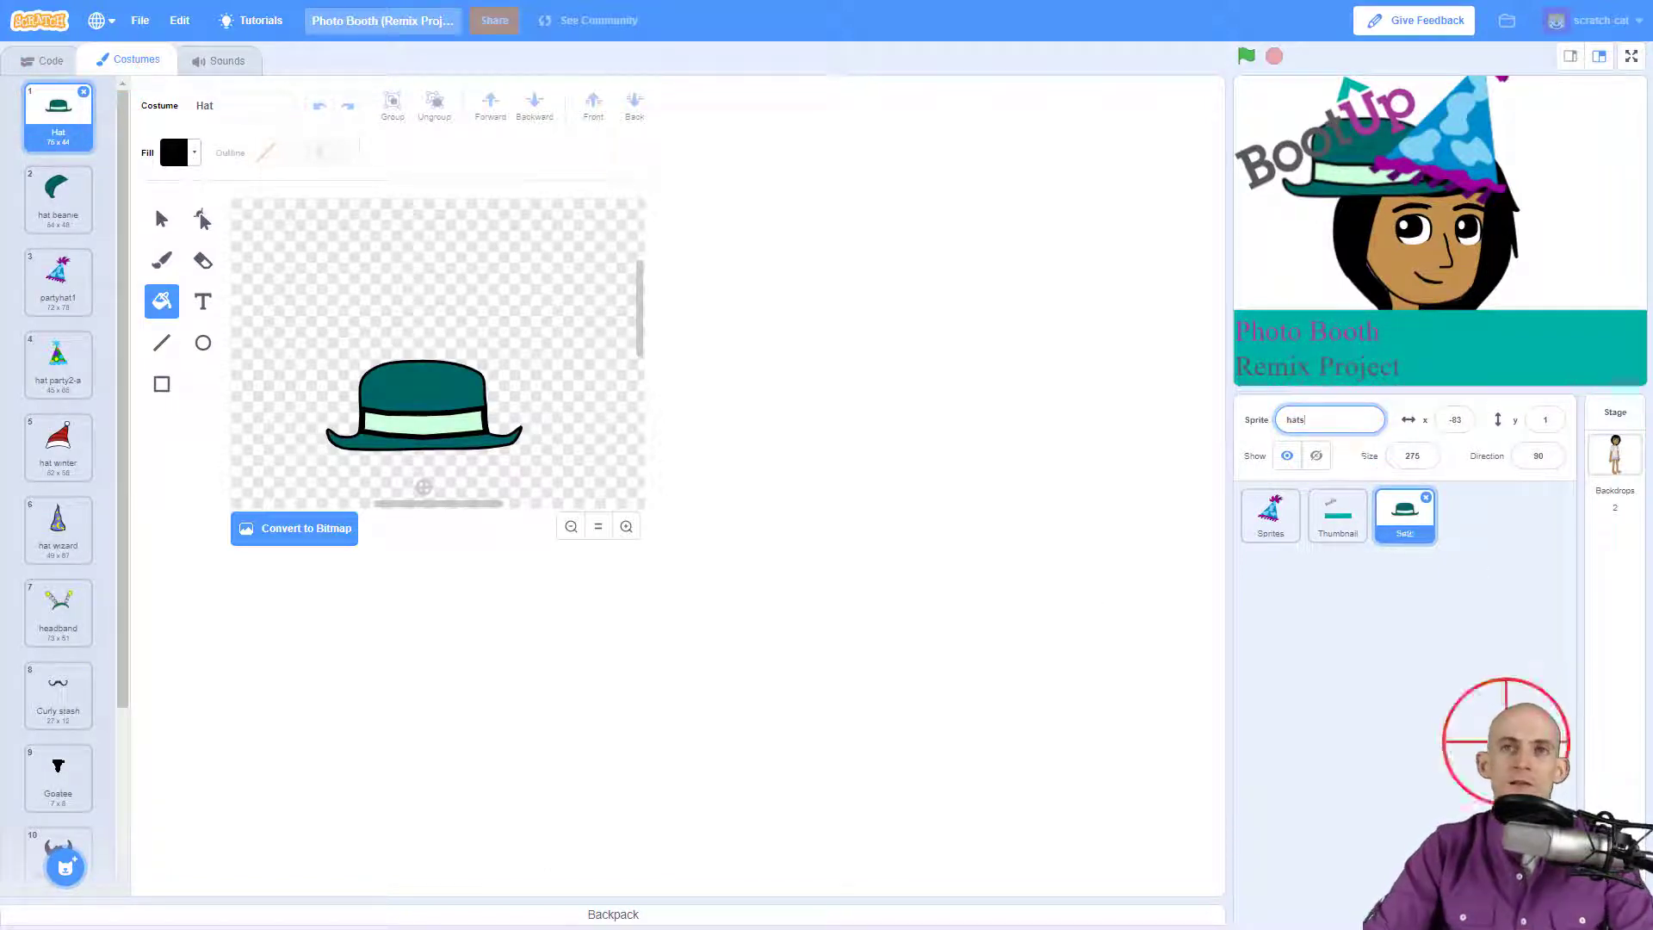
pyautogui.click(1270, 516)
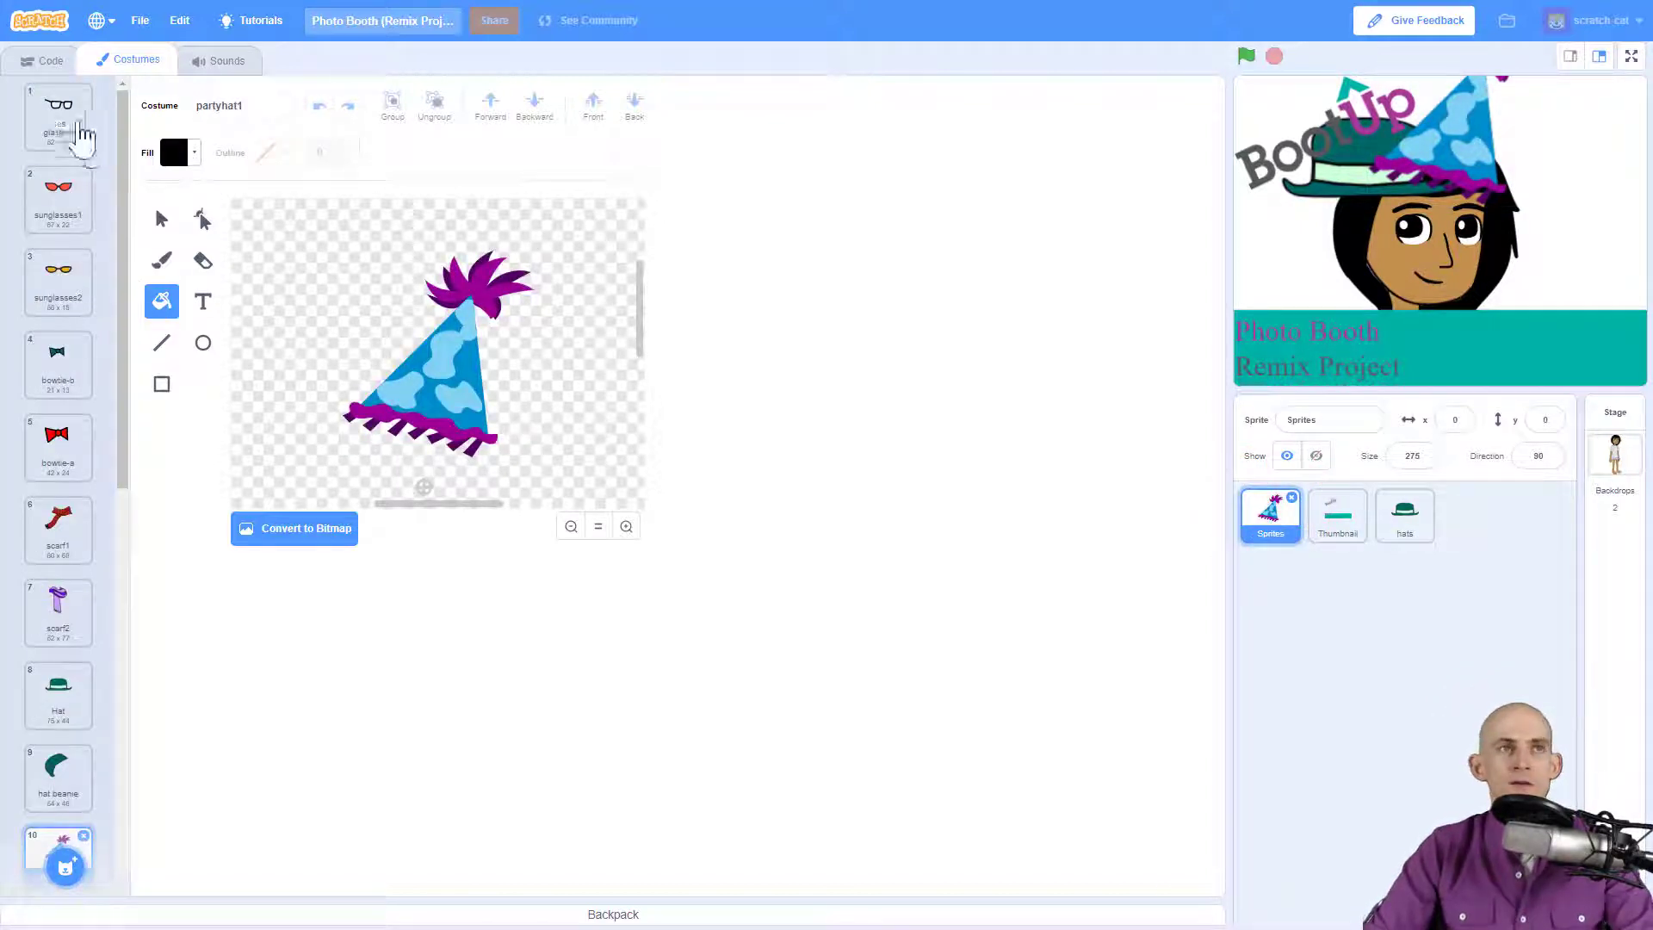
pyautogui.moveTo(101, 264)
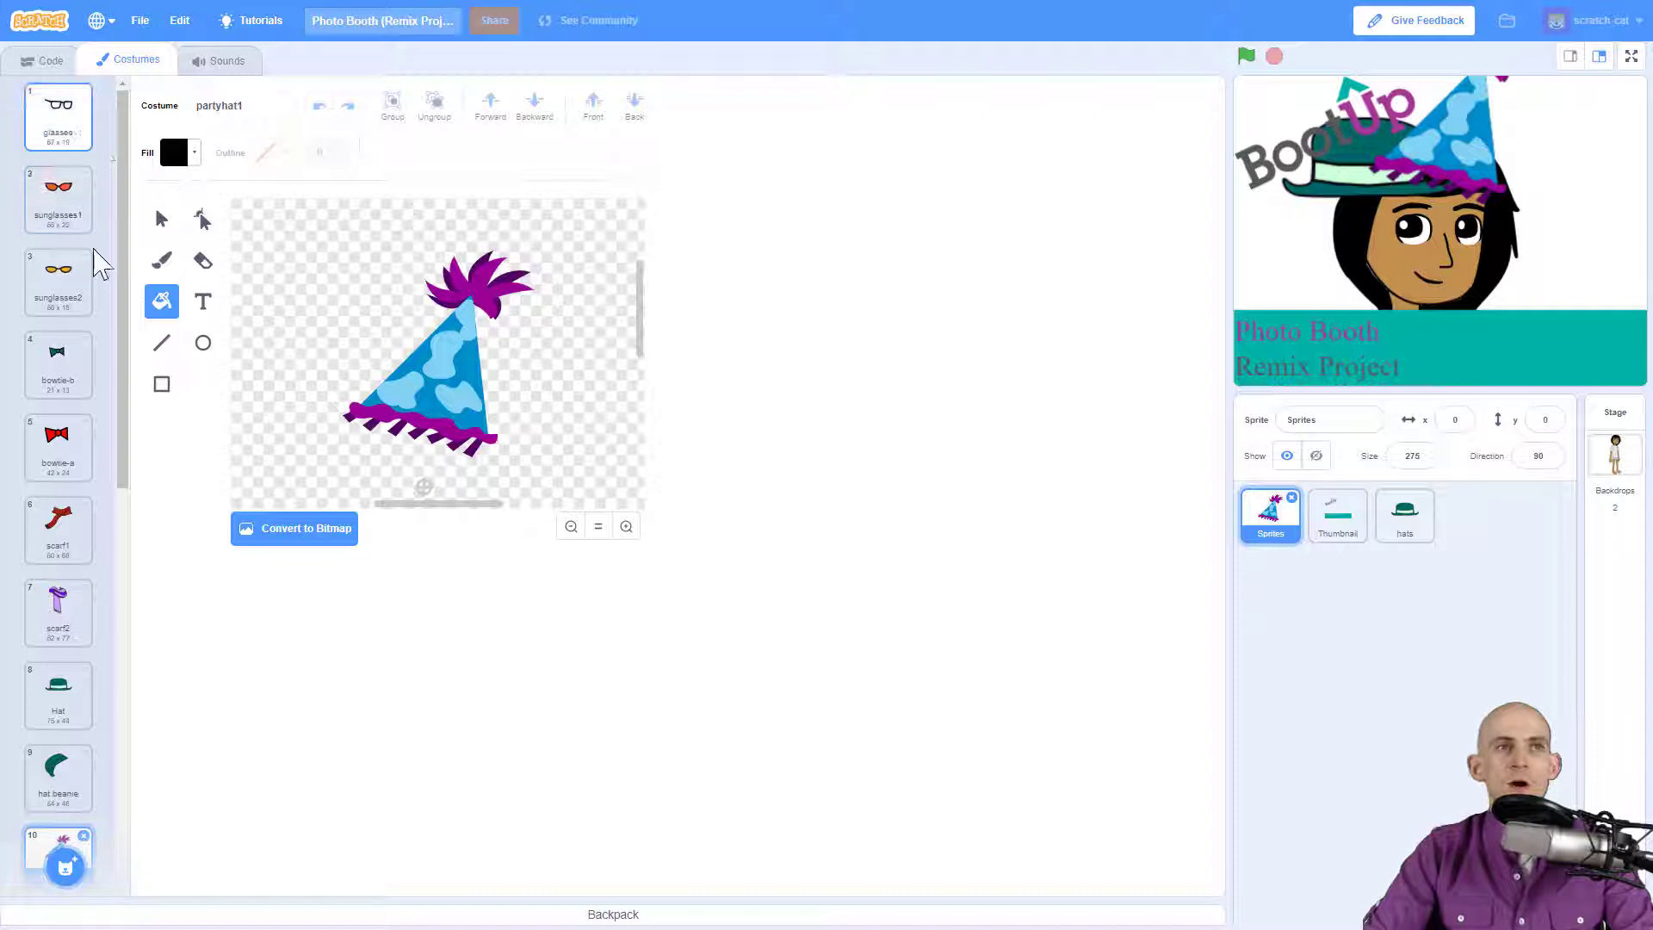
# Step: Dress the original Sprites sprite in the Moustache1 costume
pyautogui.scroll(-3)
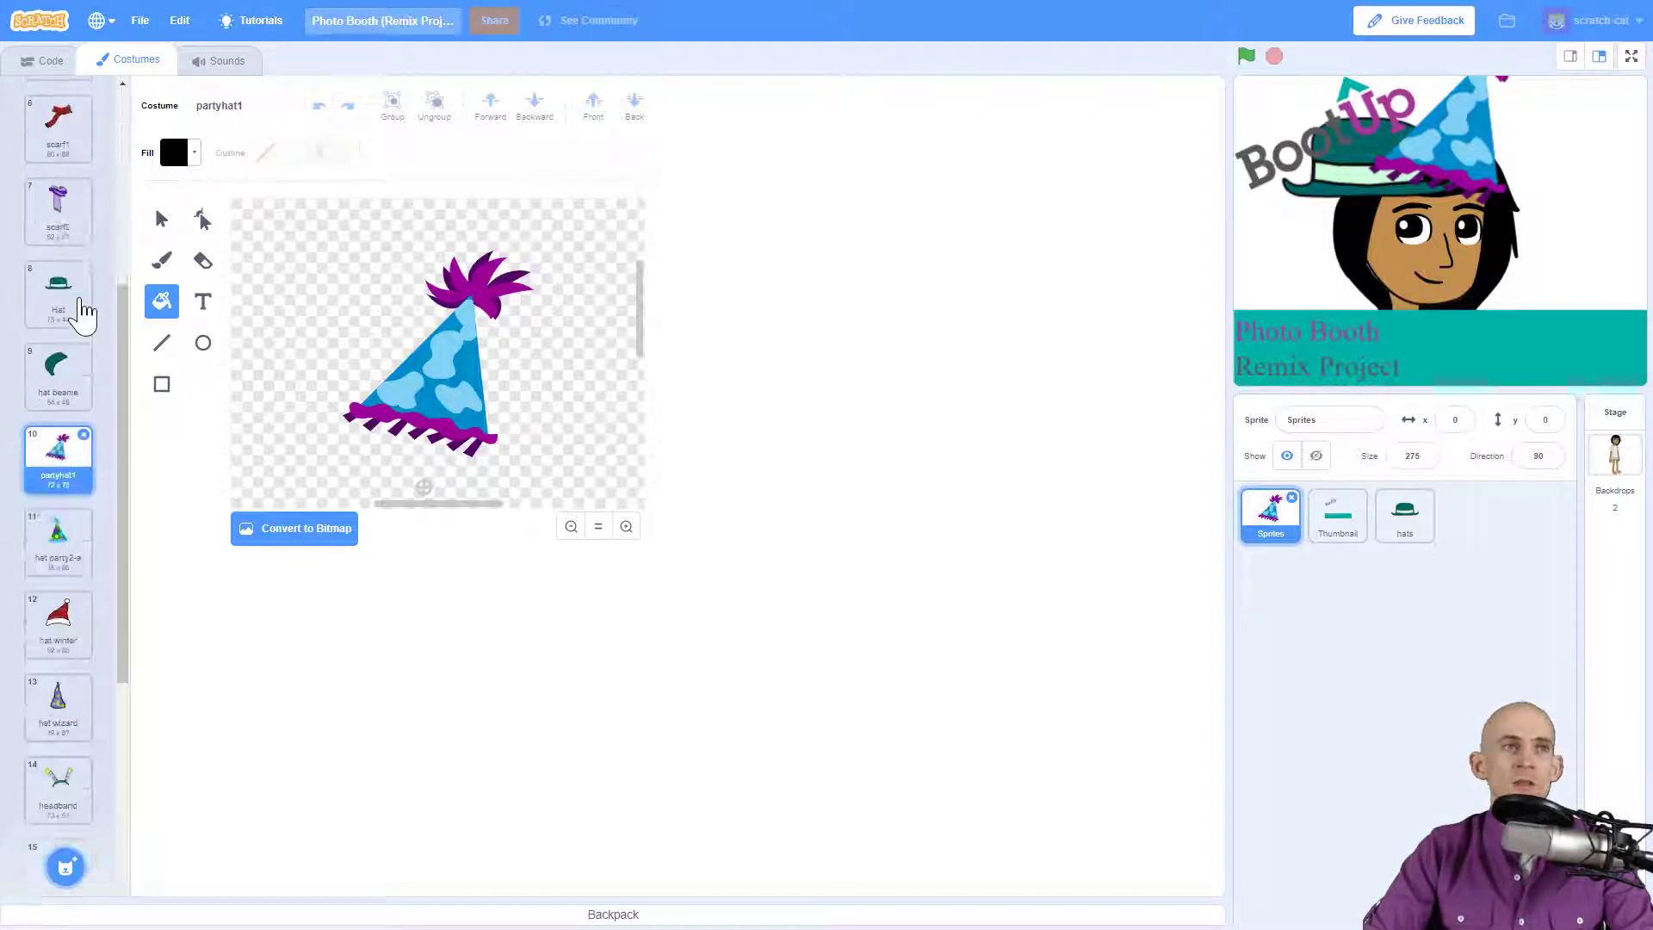
pyautogui.scroll(-3)
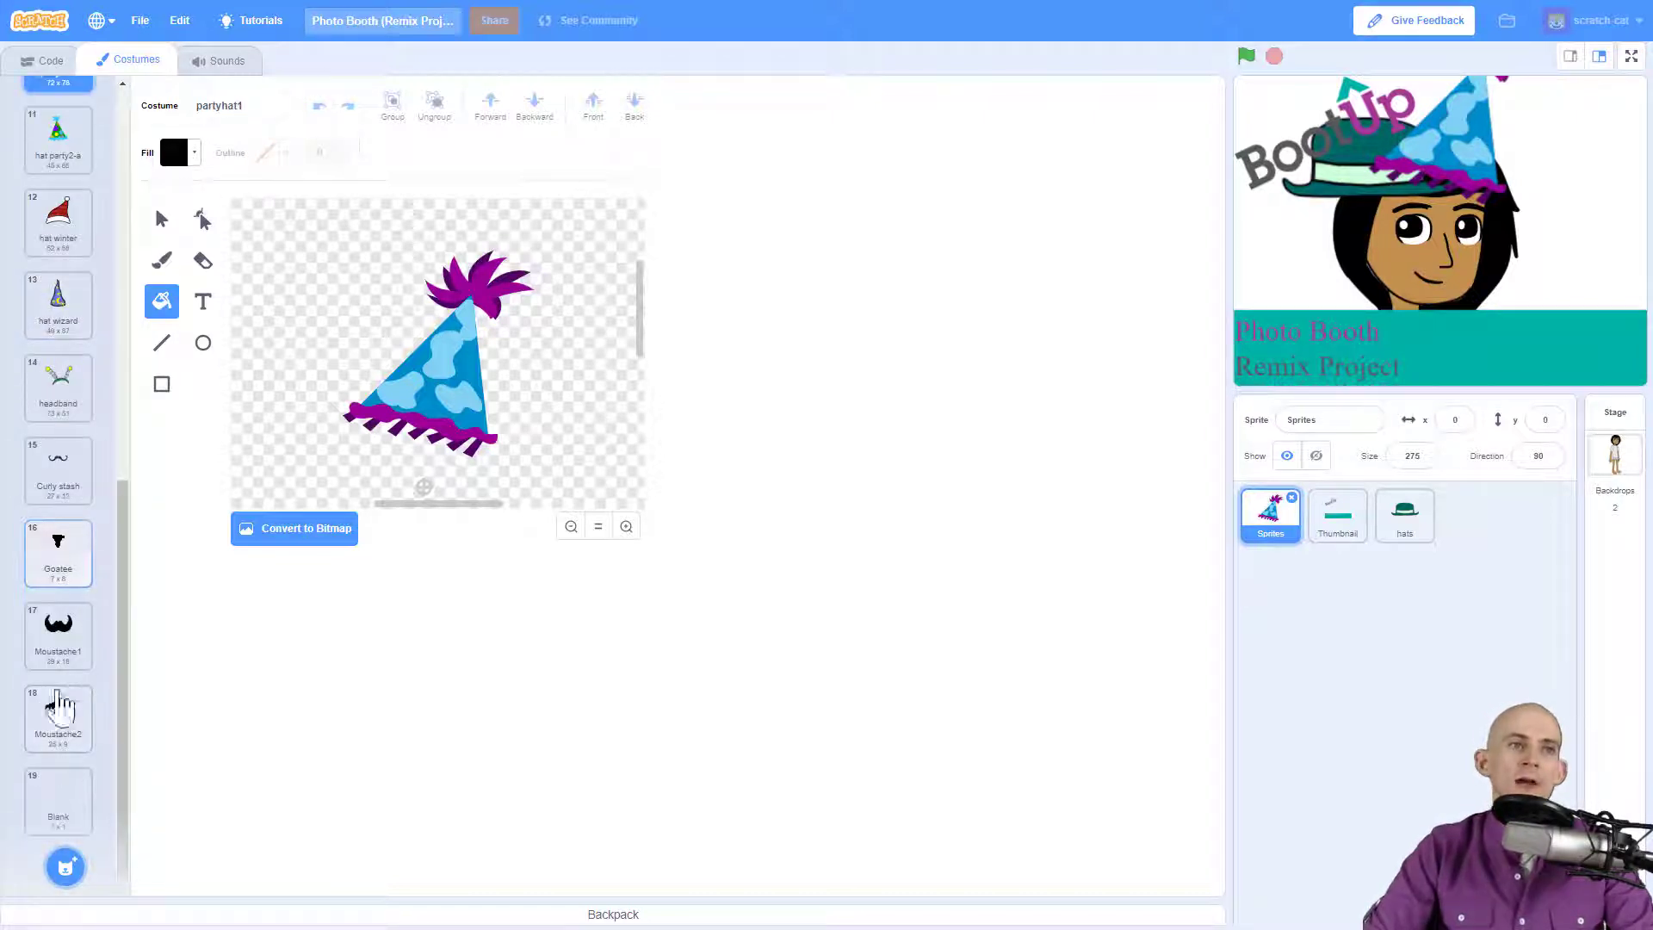
pyautogui.click(58, 634)
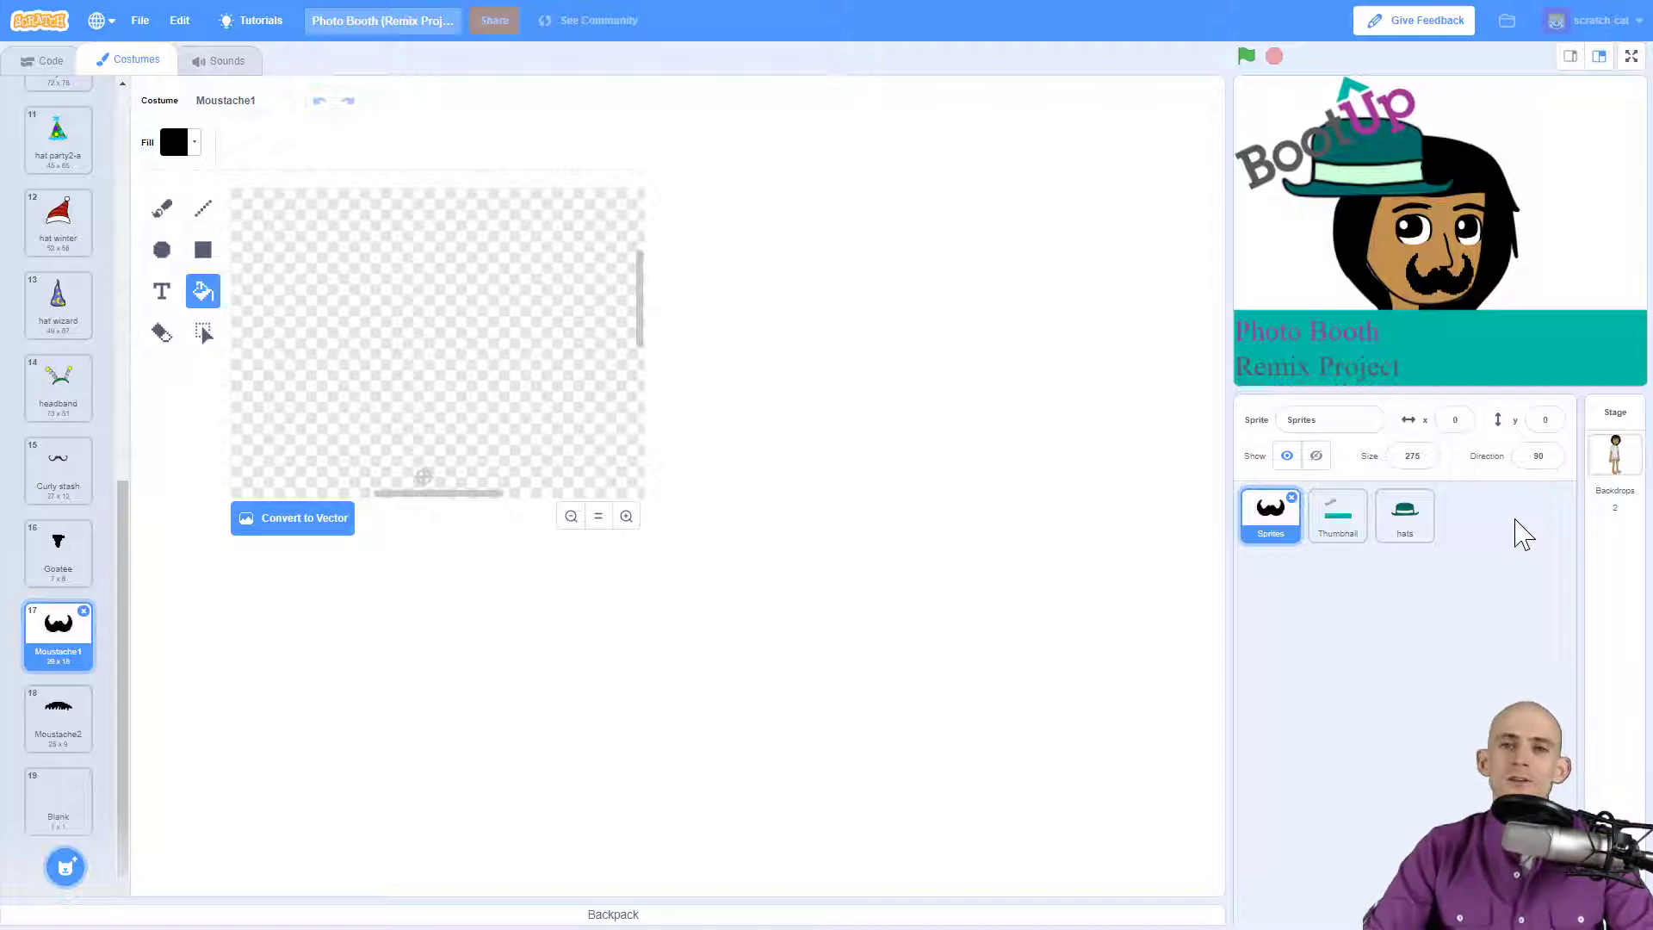
pyautogui.moveTo(943, 437)
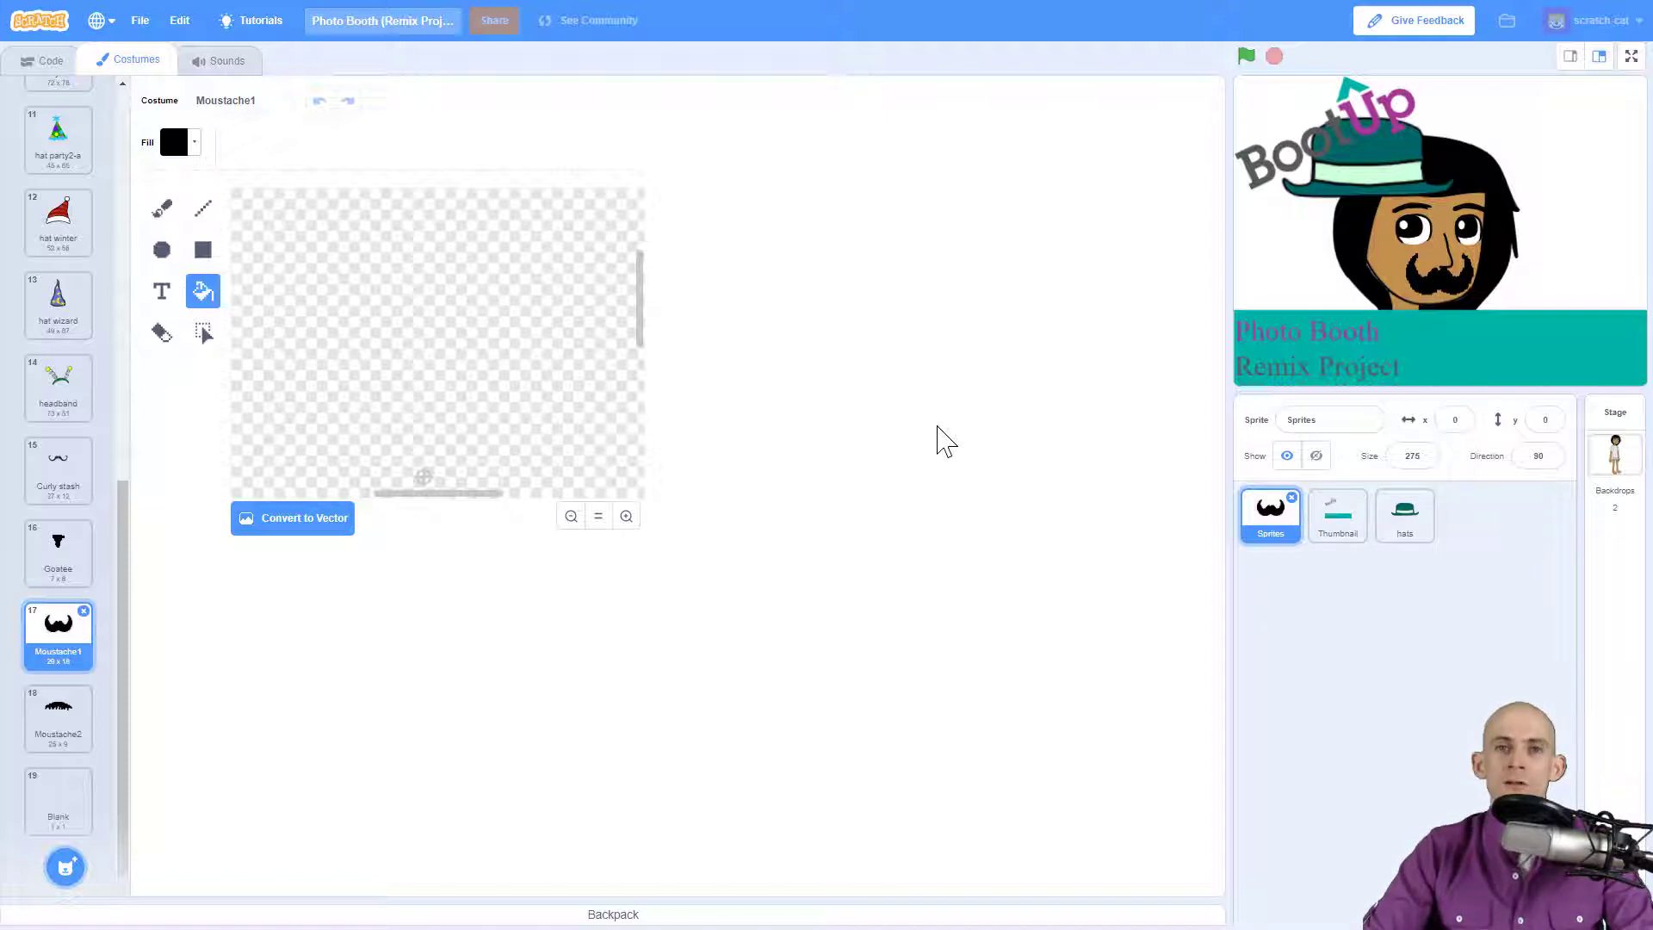
# Step: Review the Thumbnail and Reset sprites' code, then try the Hats and Random buttons
pyautogui.click(43, 60)
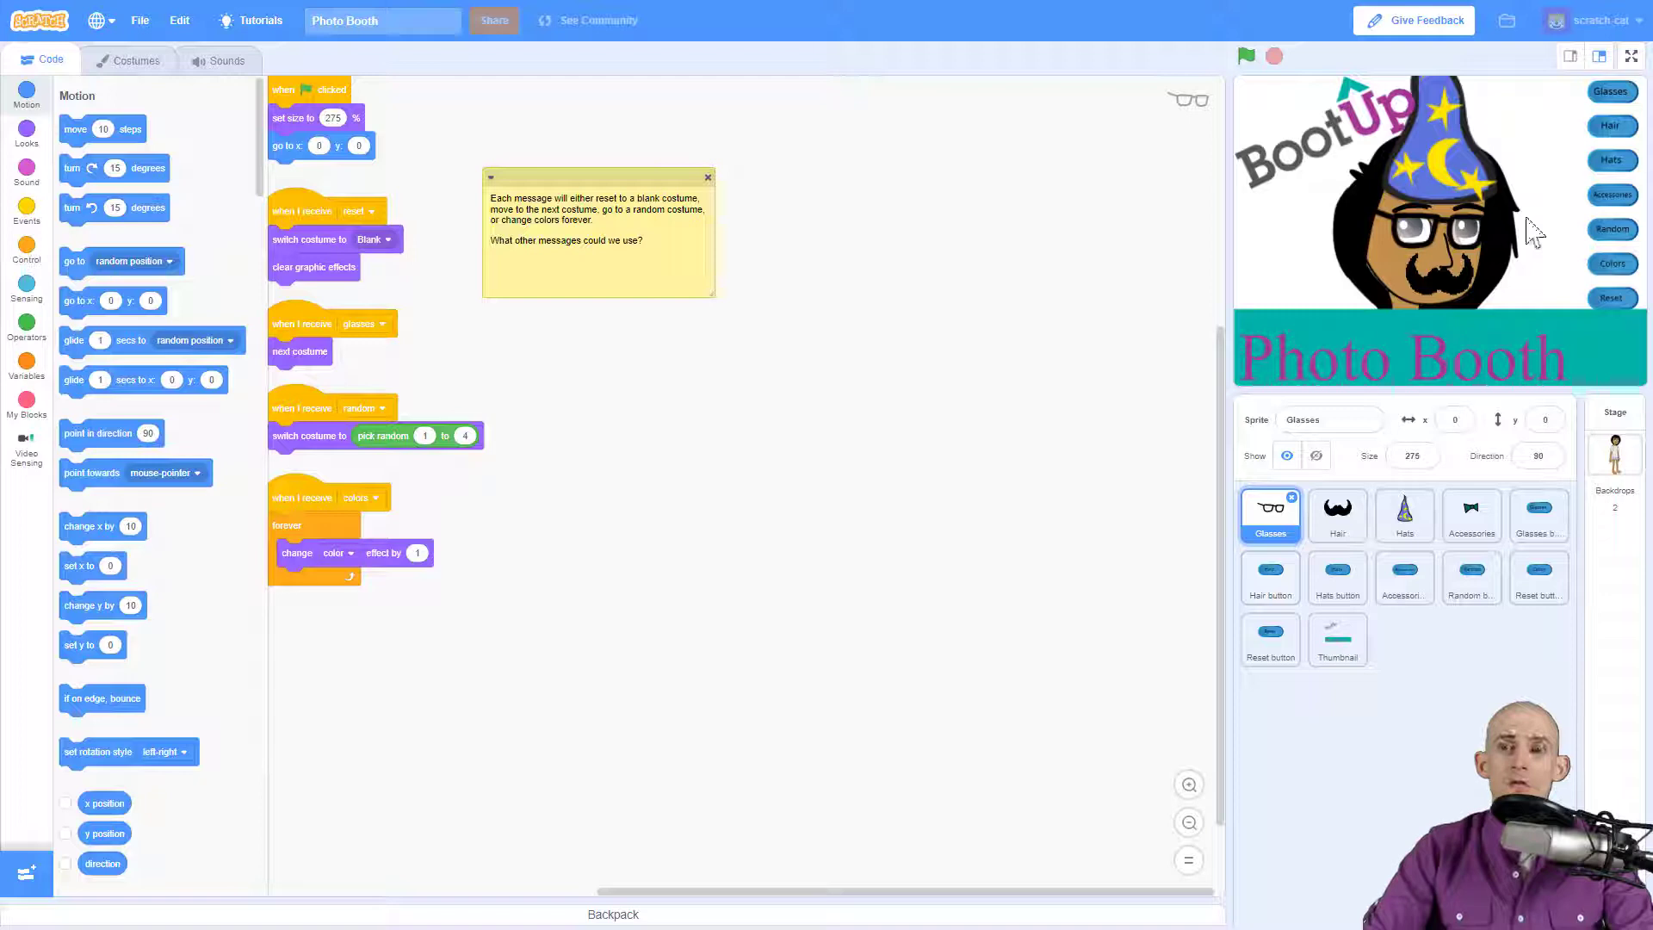
pyautogui.click(1338, 640)
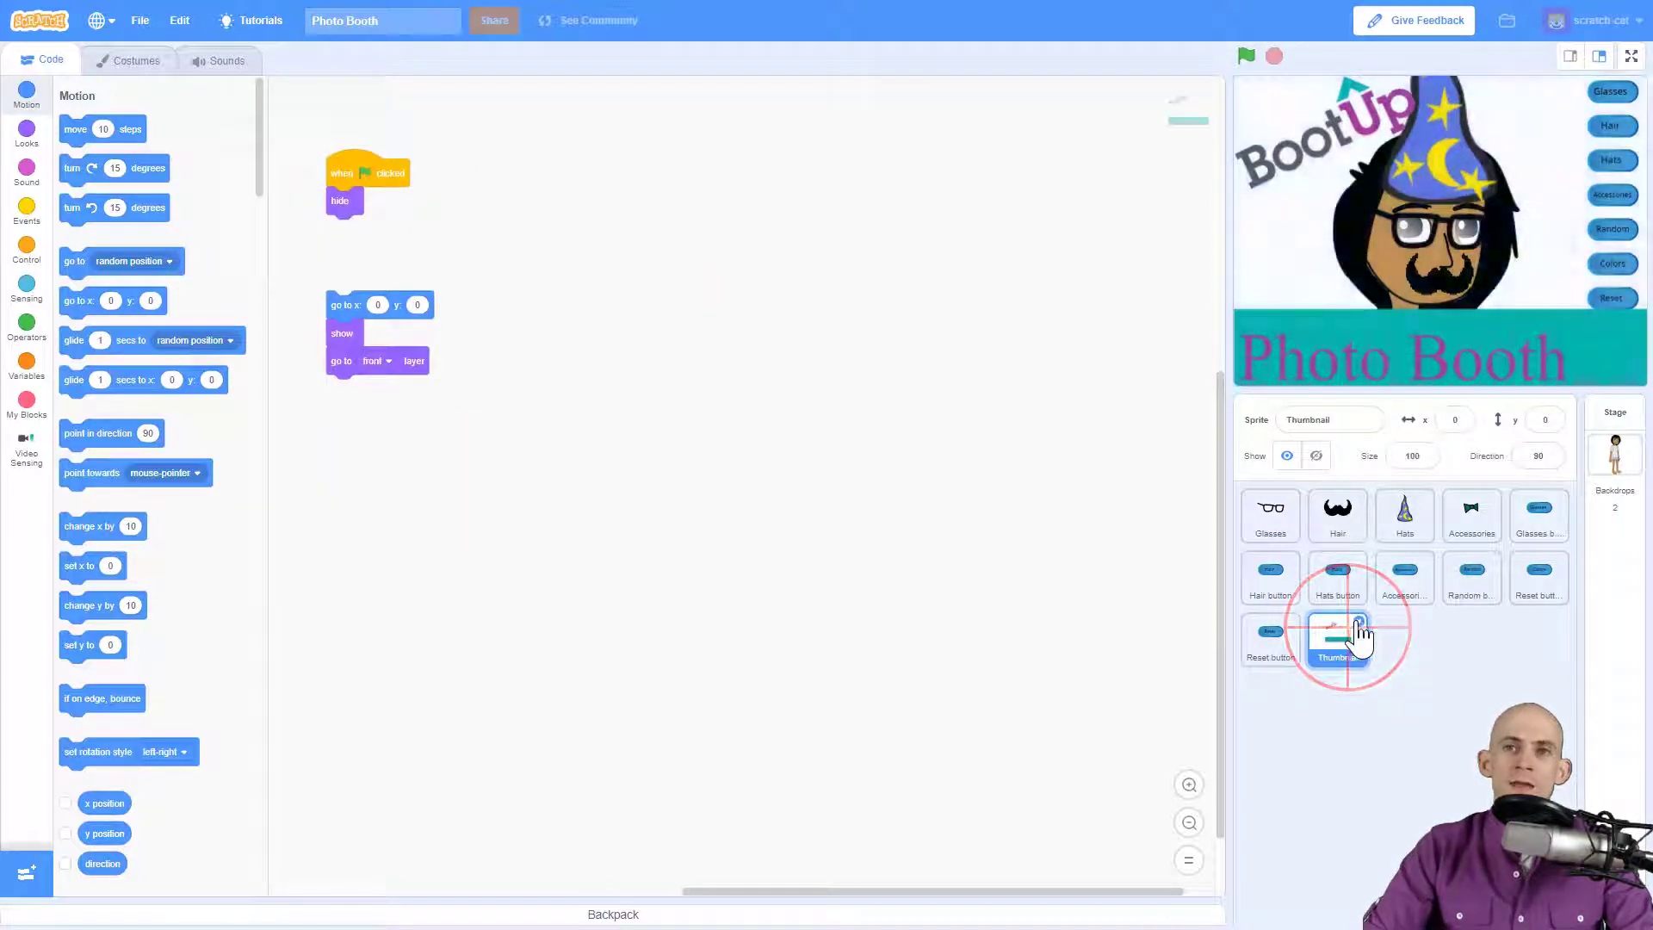
pyautogui.click(1270, 638)
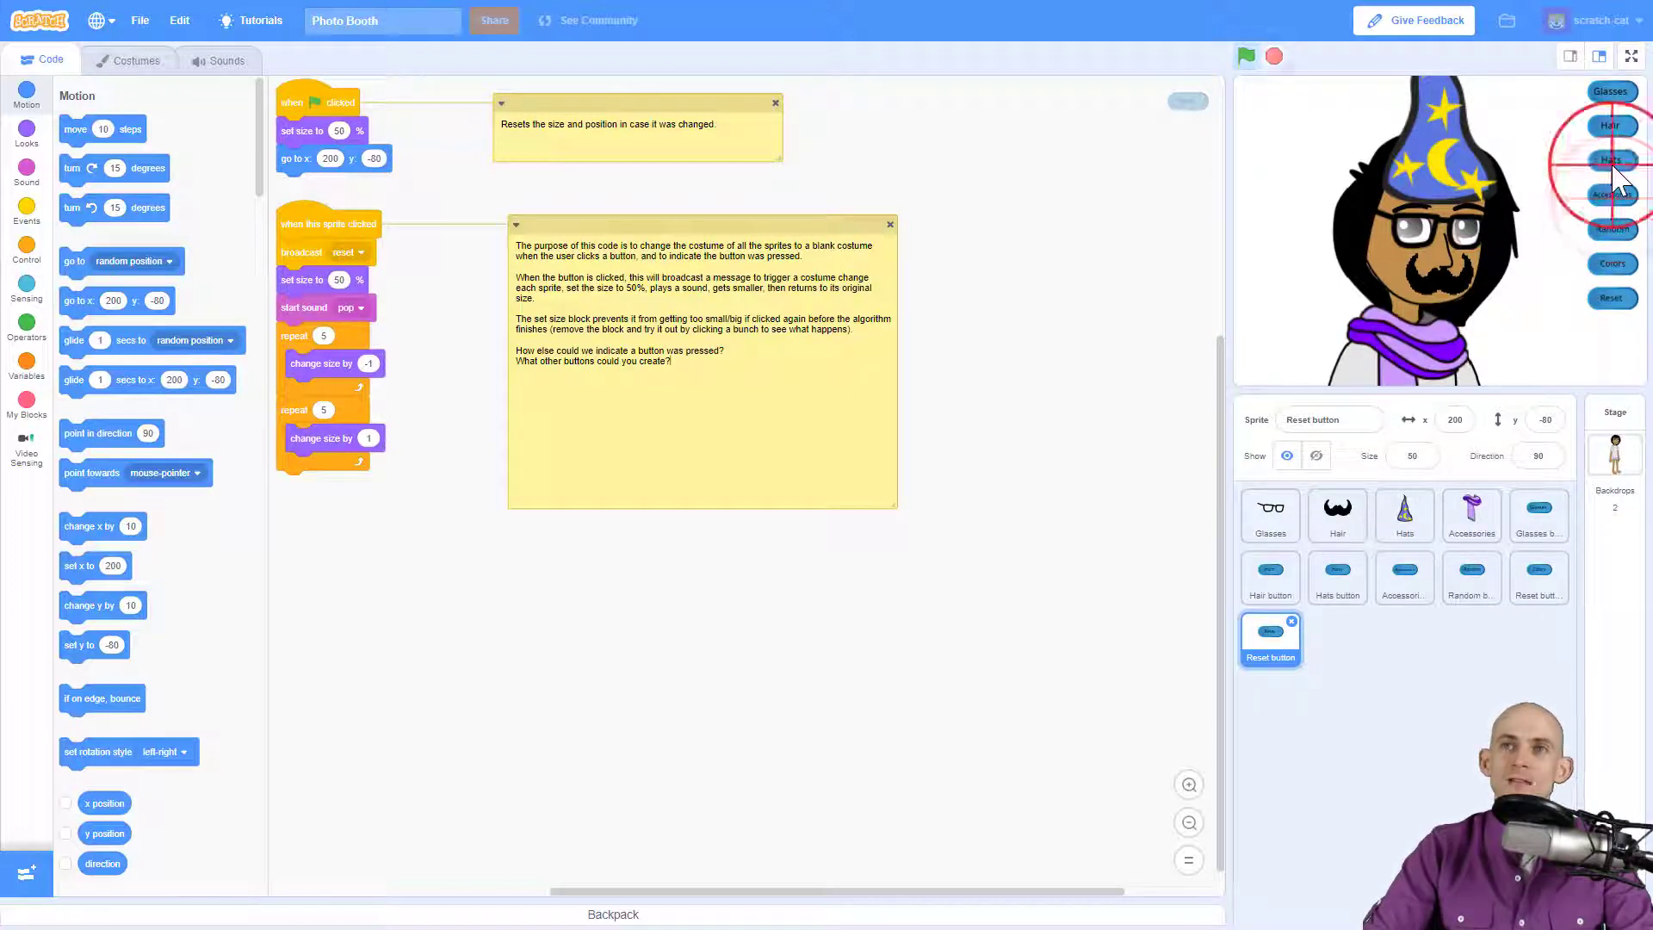
pyautogui.click(1270, 577)
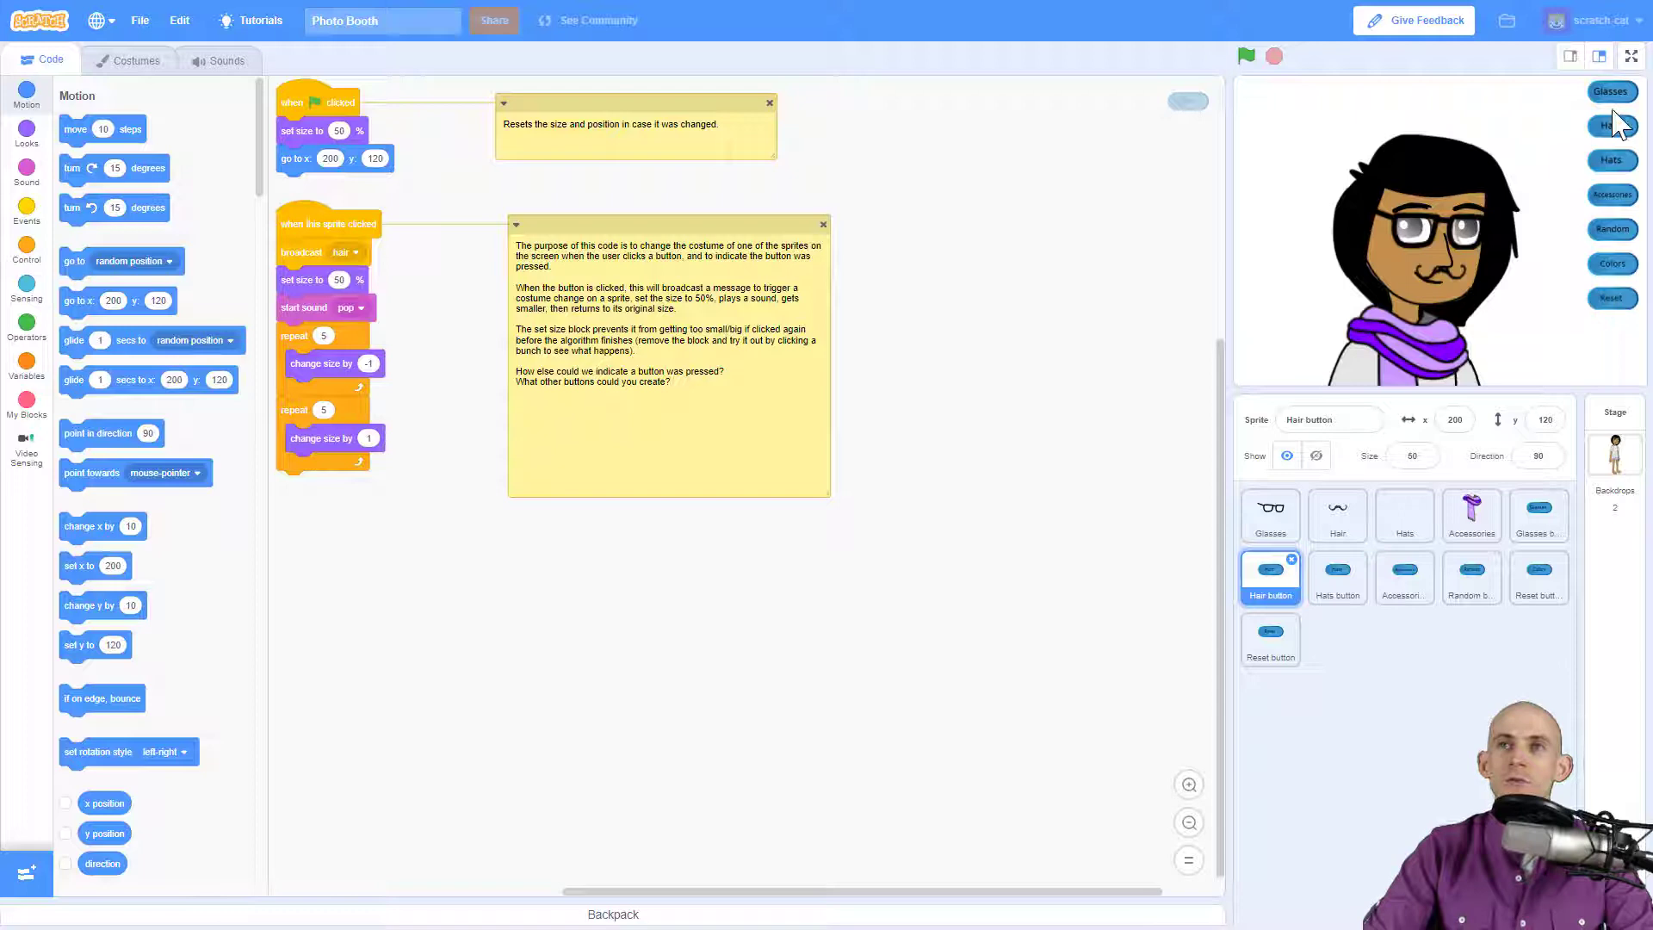
pyautogui.click(1612, 229)
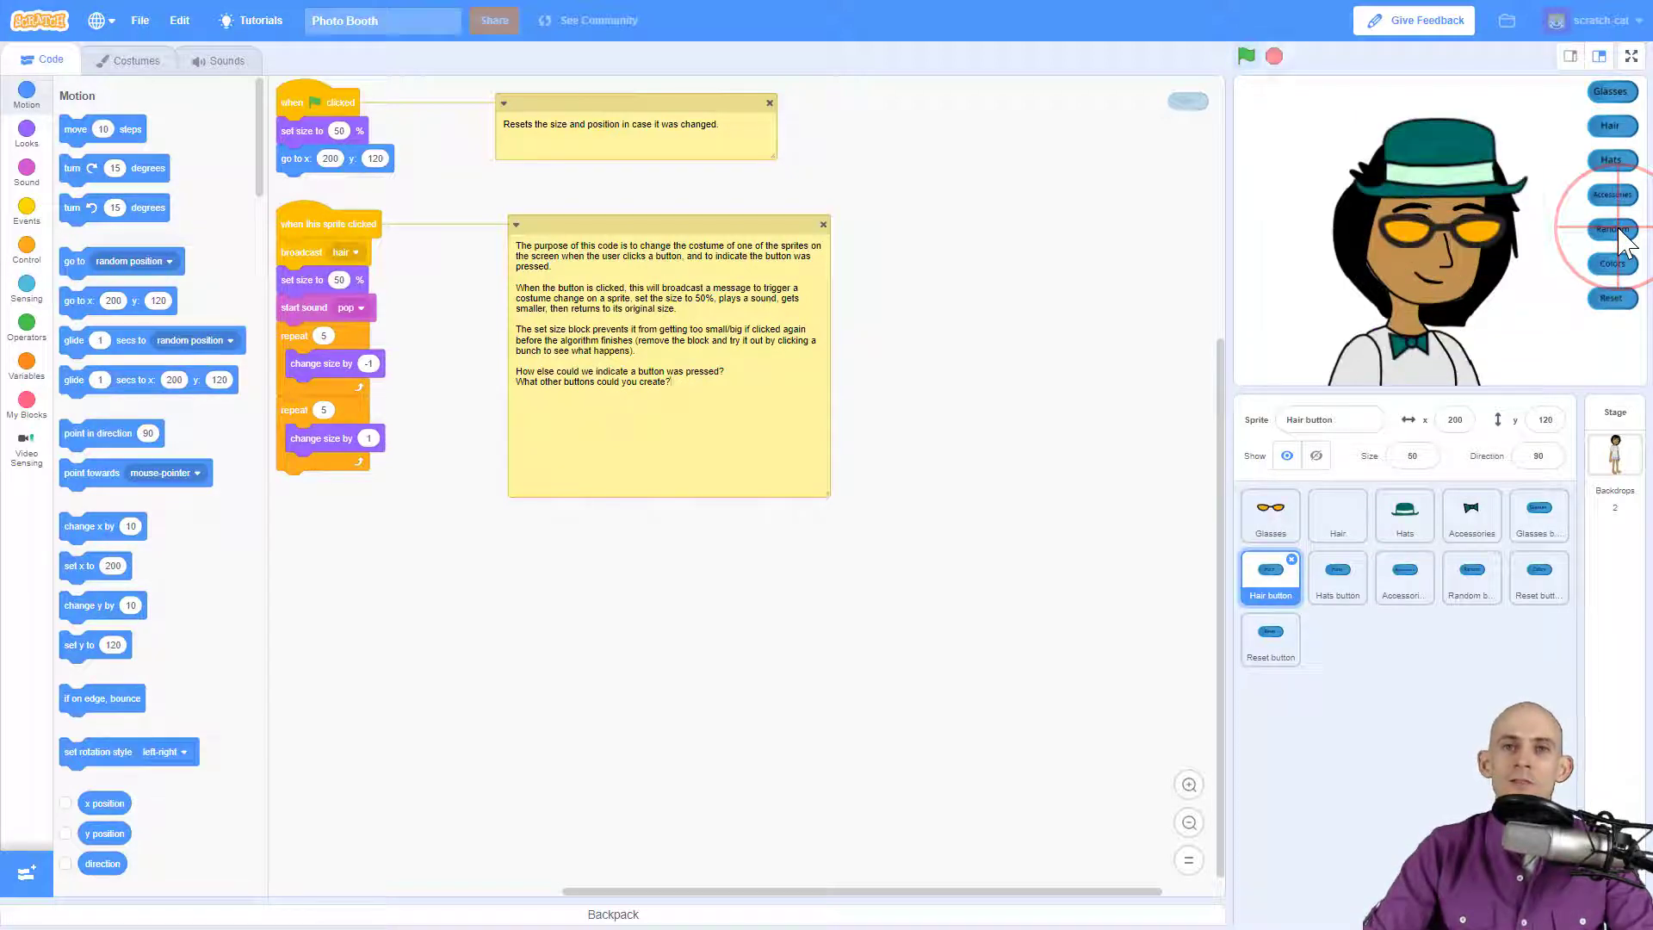